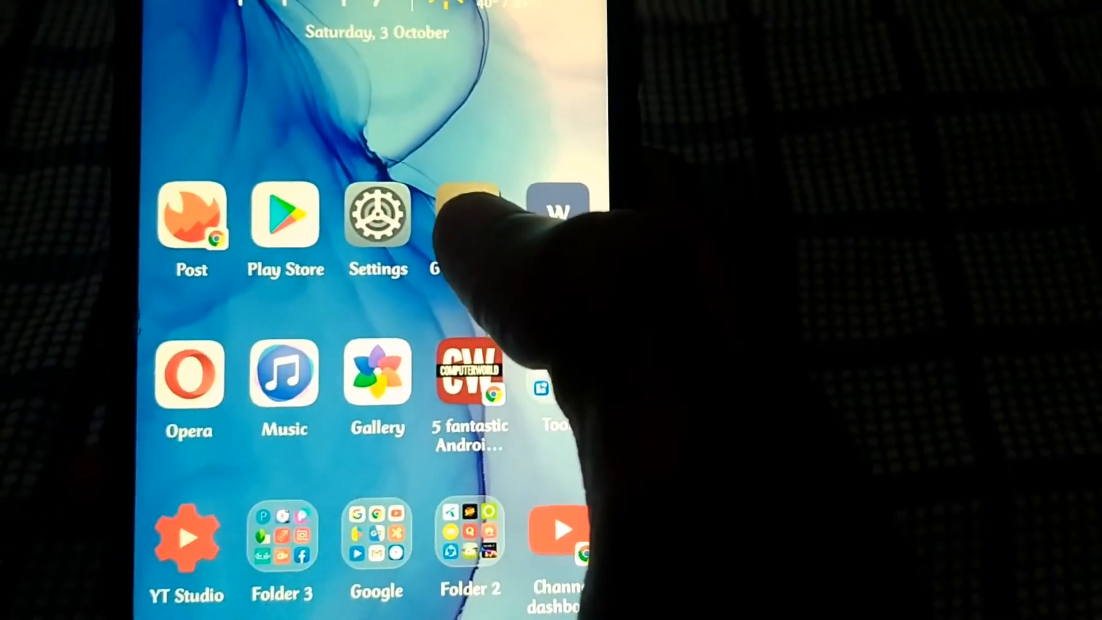
- Open Settings and go to About phone to see the Build number entry
left_click(378, 217)
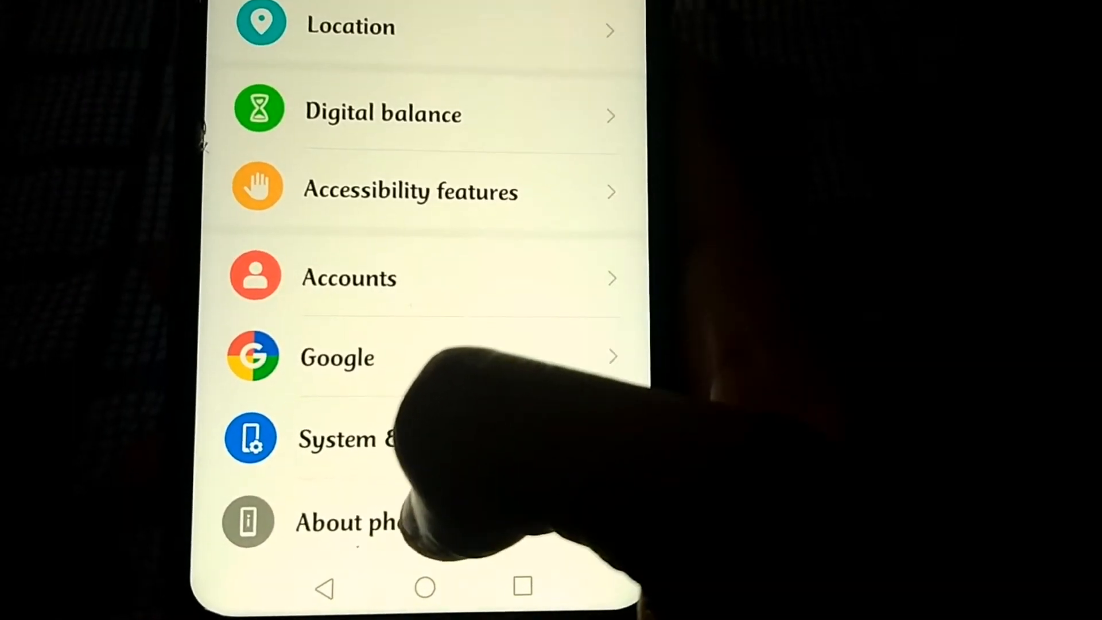
left_click(344, 520)
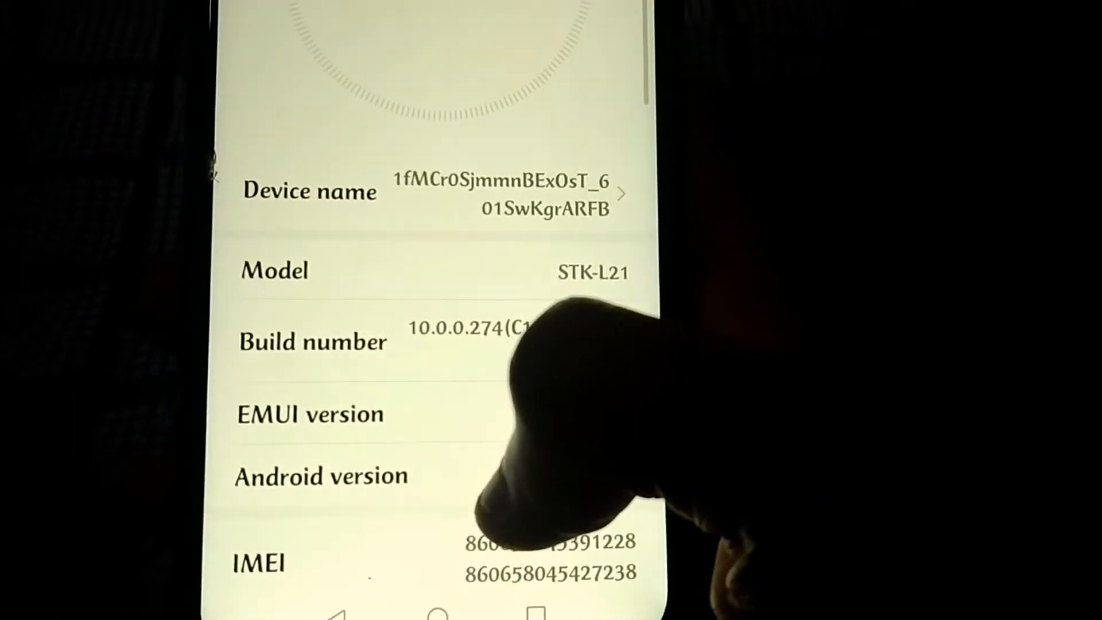